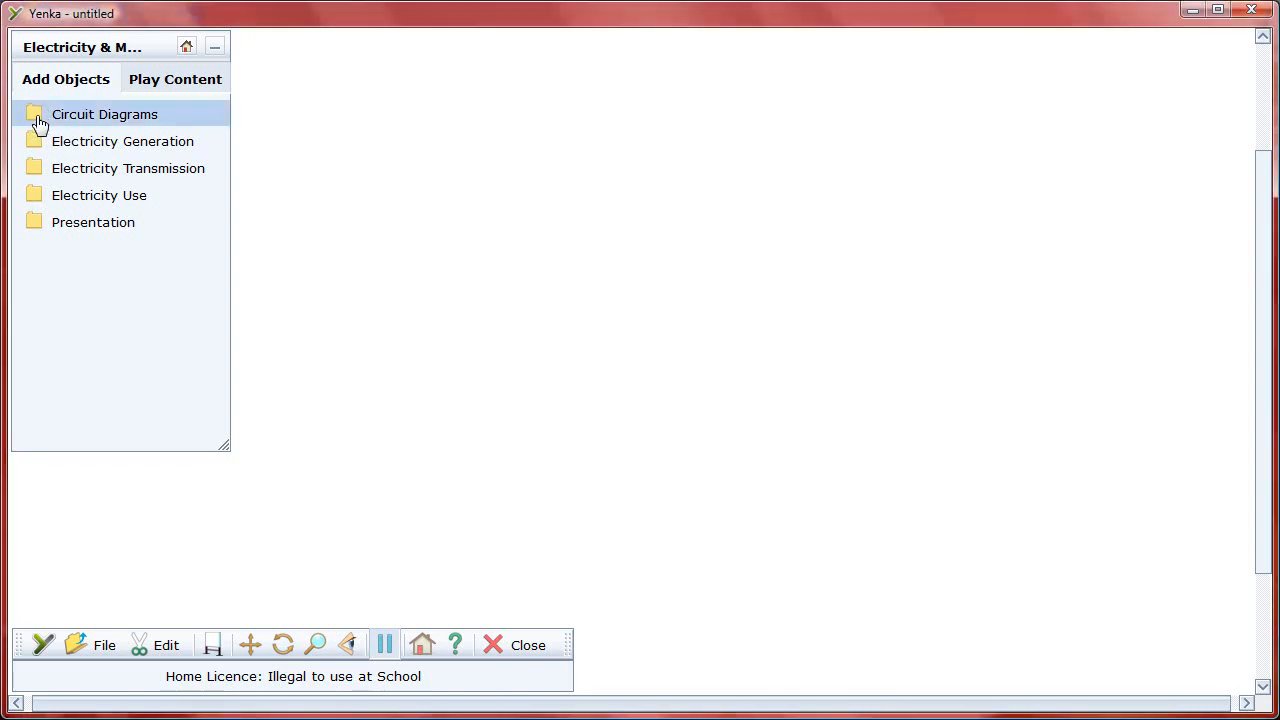
Place a signal lamp from Outputs beside the 9 V battery and wire them into a loop
left_click(104, 114)
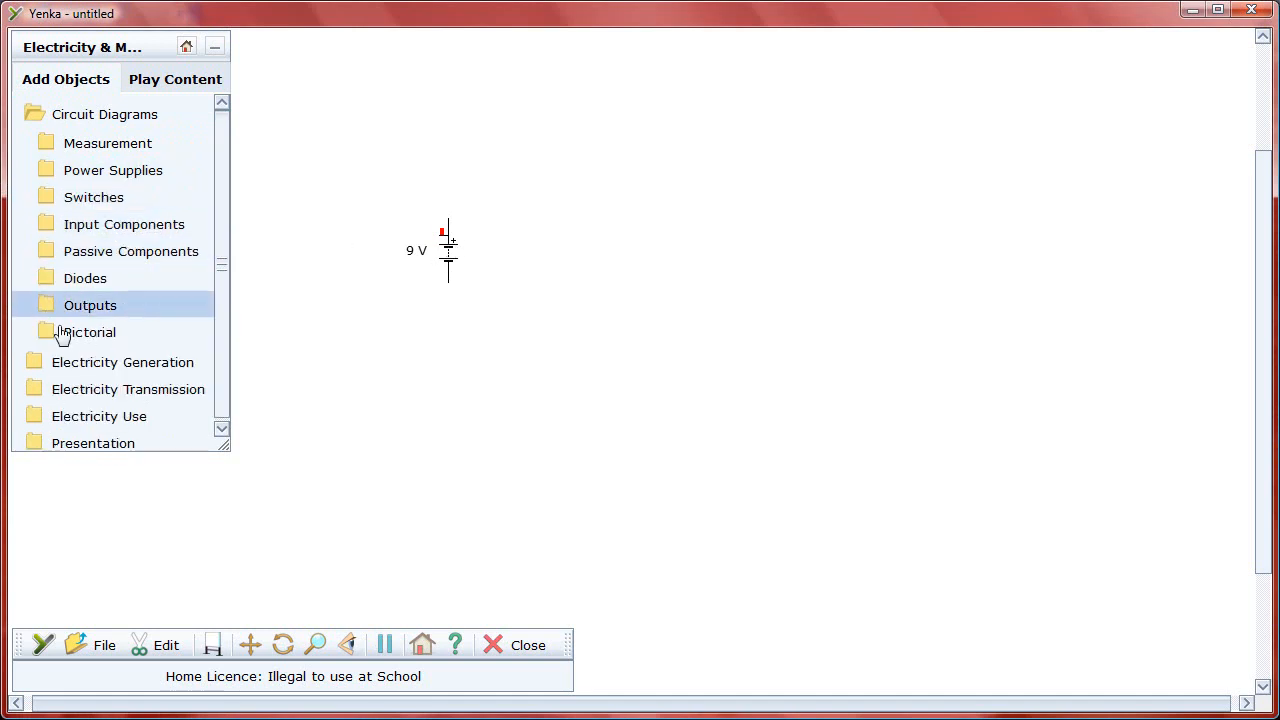
left_click(90, 304)
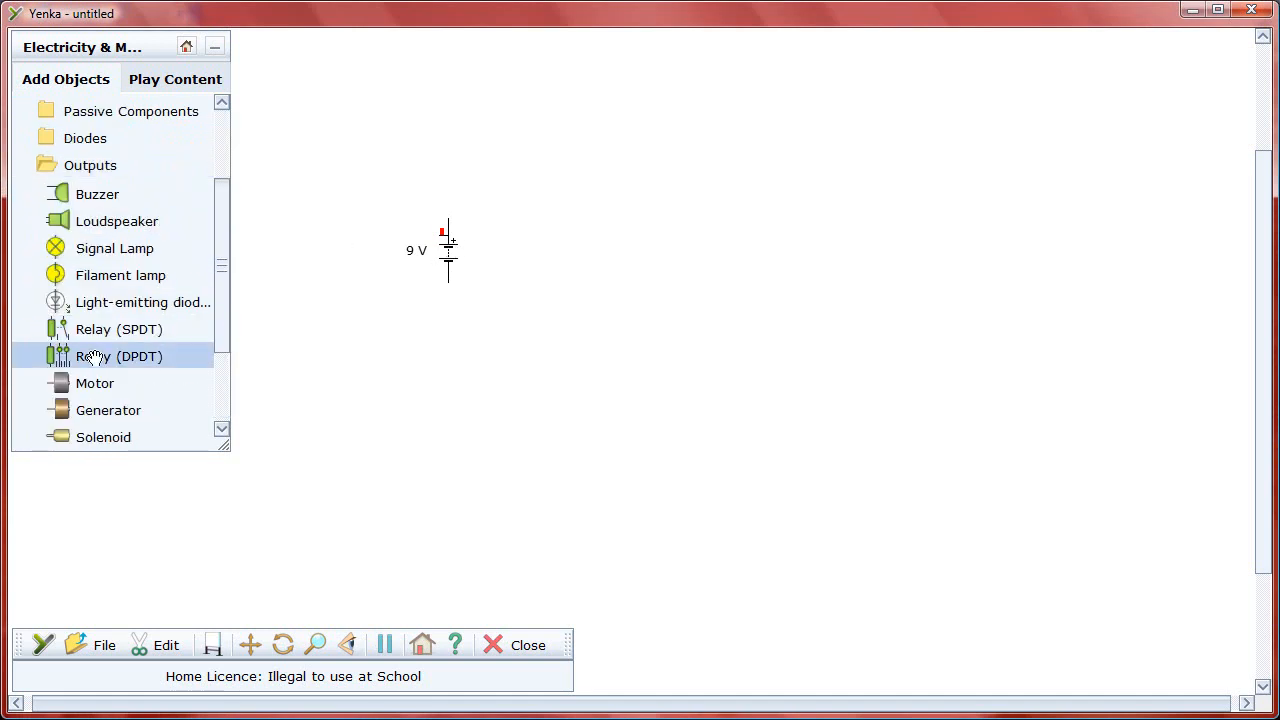
left_click_drag(114, 248, 512, 250)
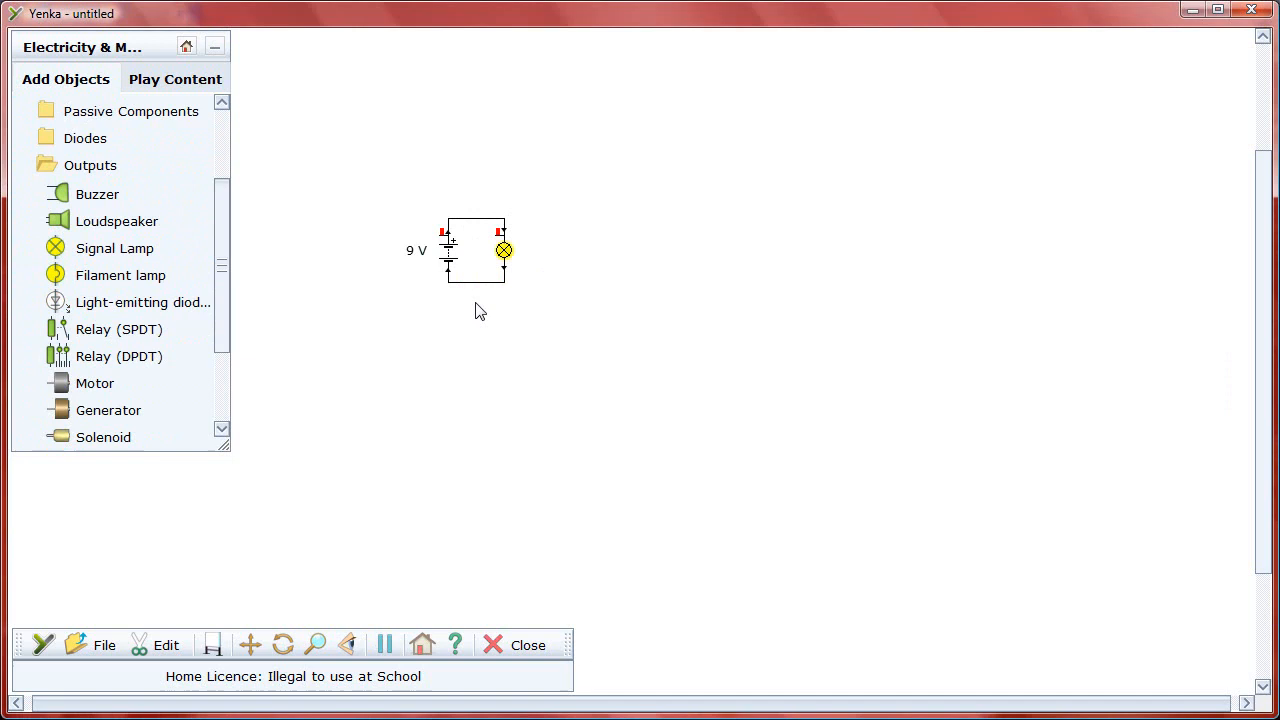
left_click(104, 644)
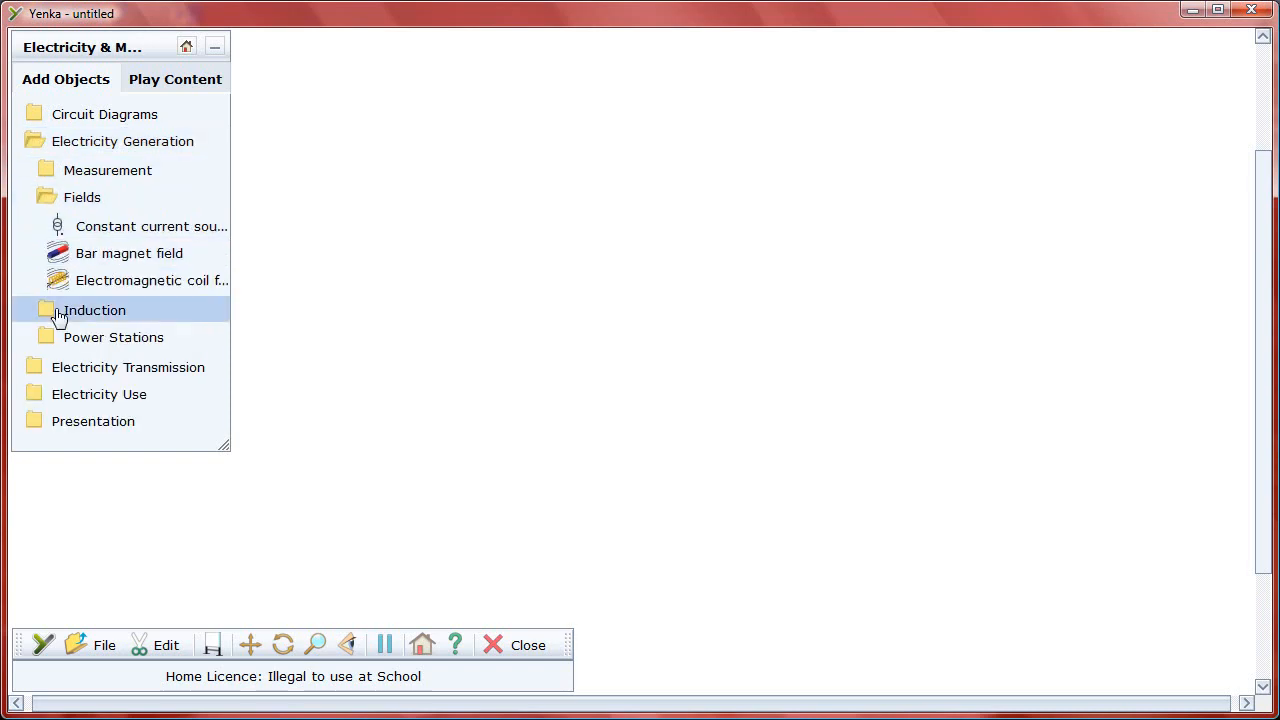
Place a moving-wire induction rig and move the field coil next to its magnets
left_click(94, 310)
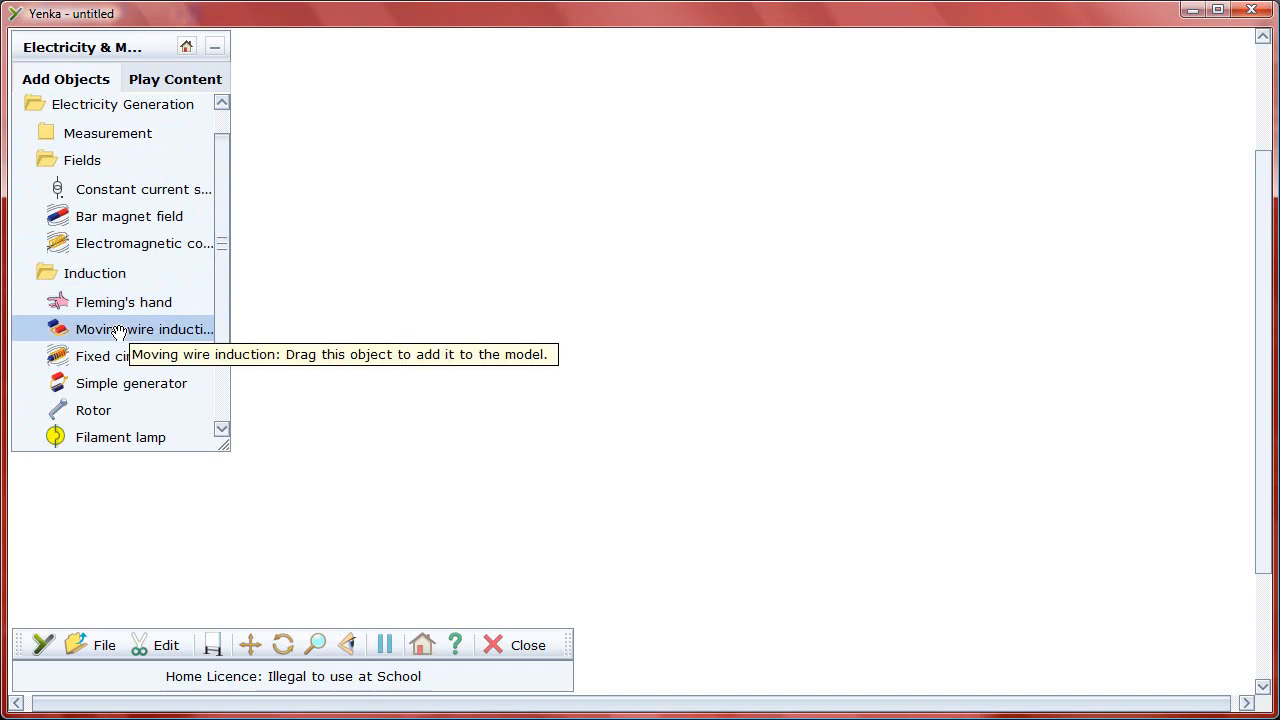
left_click_drag(144, 328, 778, 516)
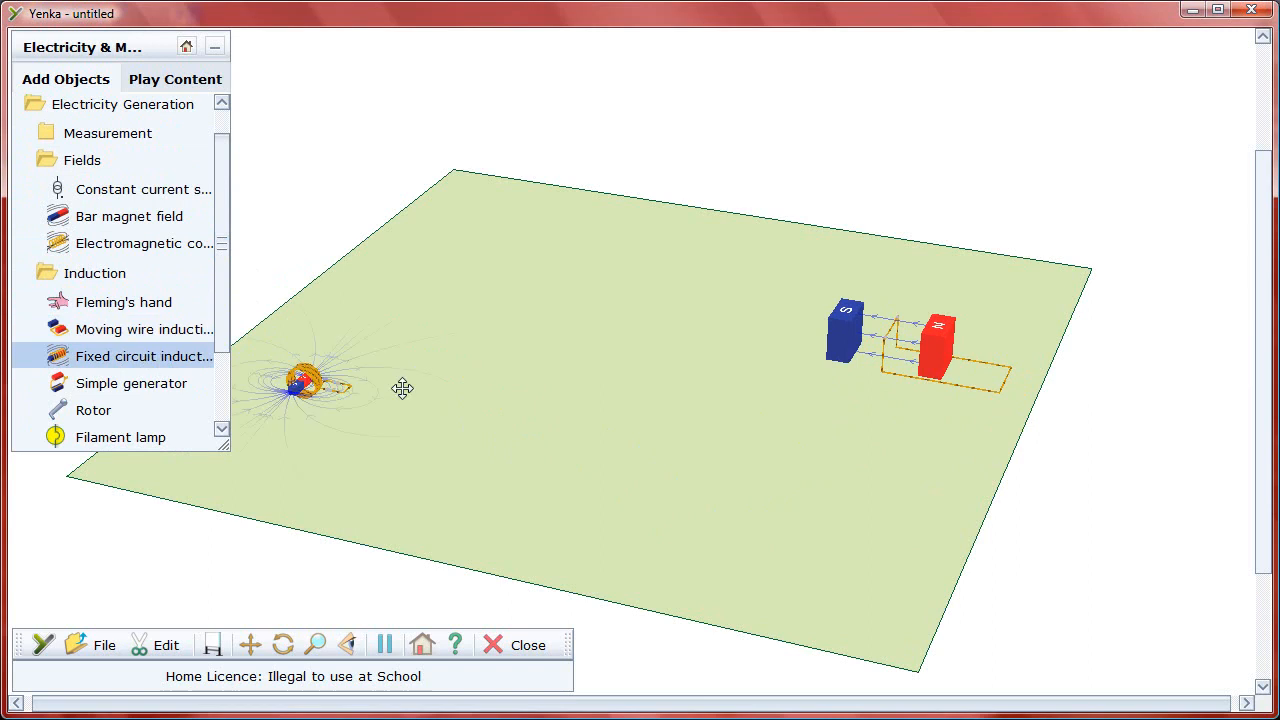
left_click_drag(304, 384, 924, 436)
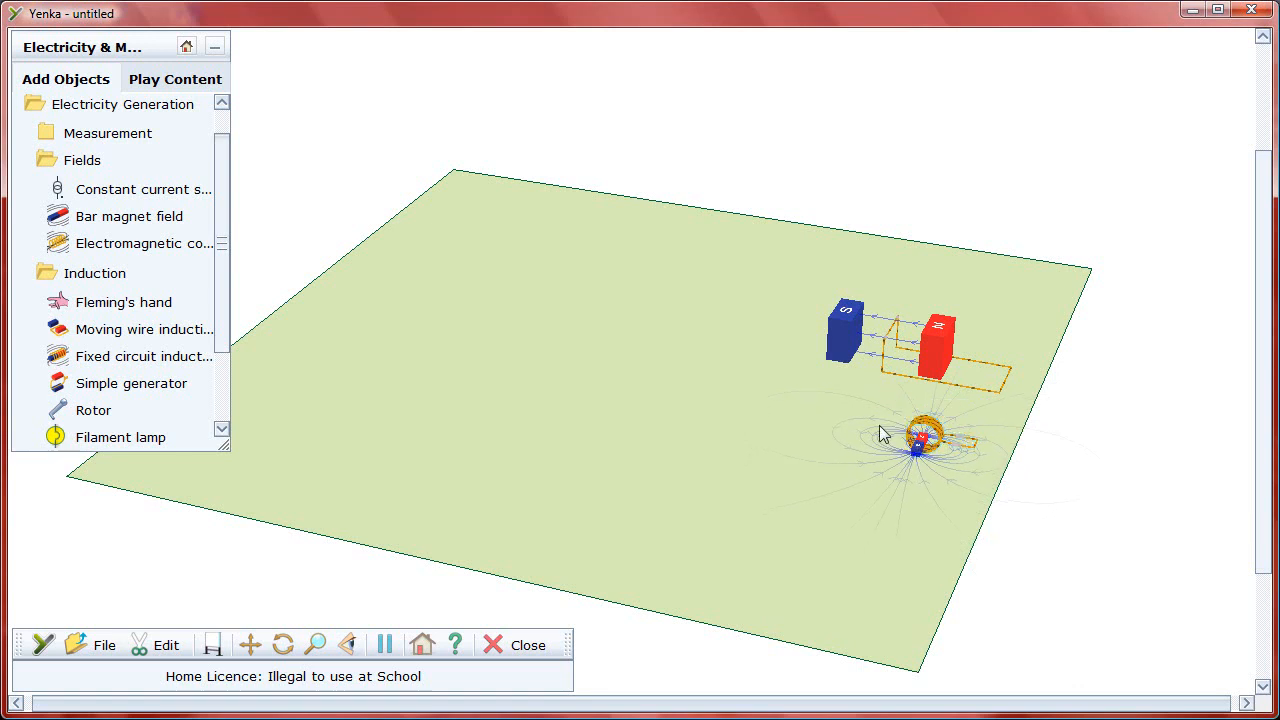
Add a simple generator to the scene, then start a new empty model
left_click(132, 384)
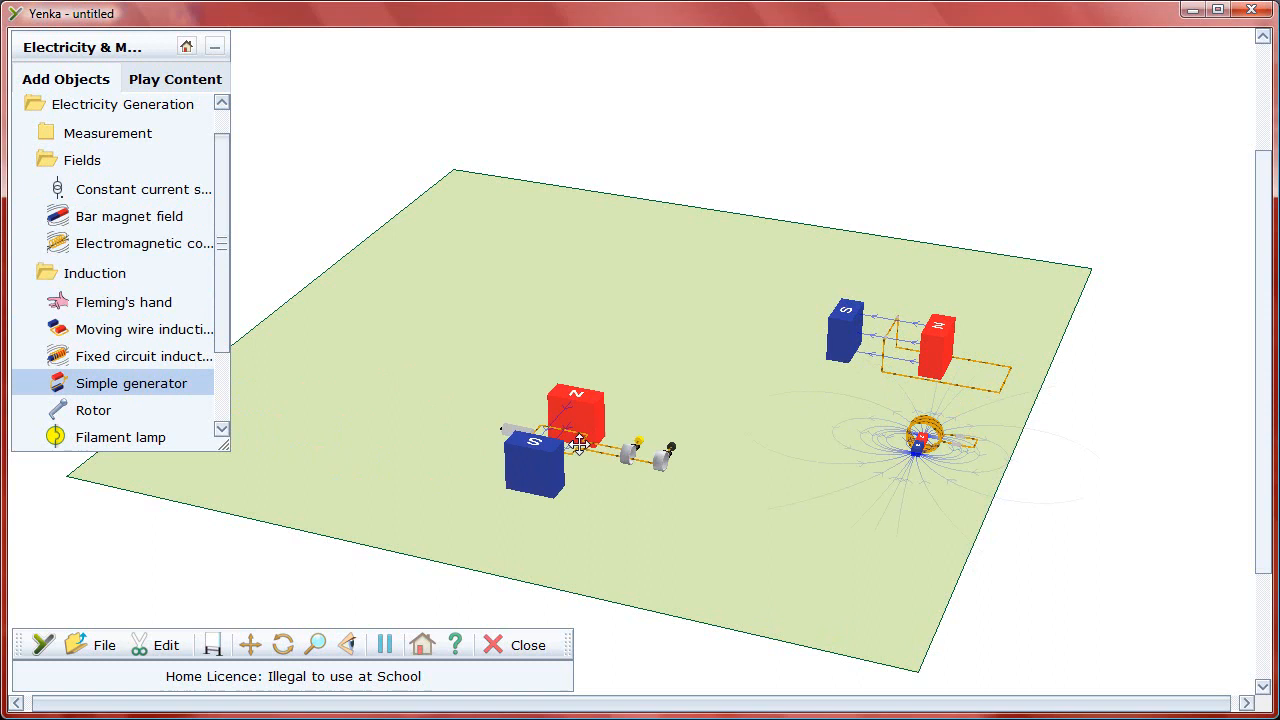
left_click(92, 410)
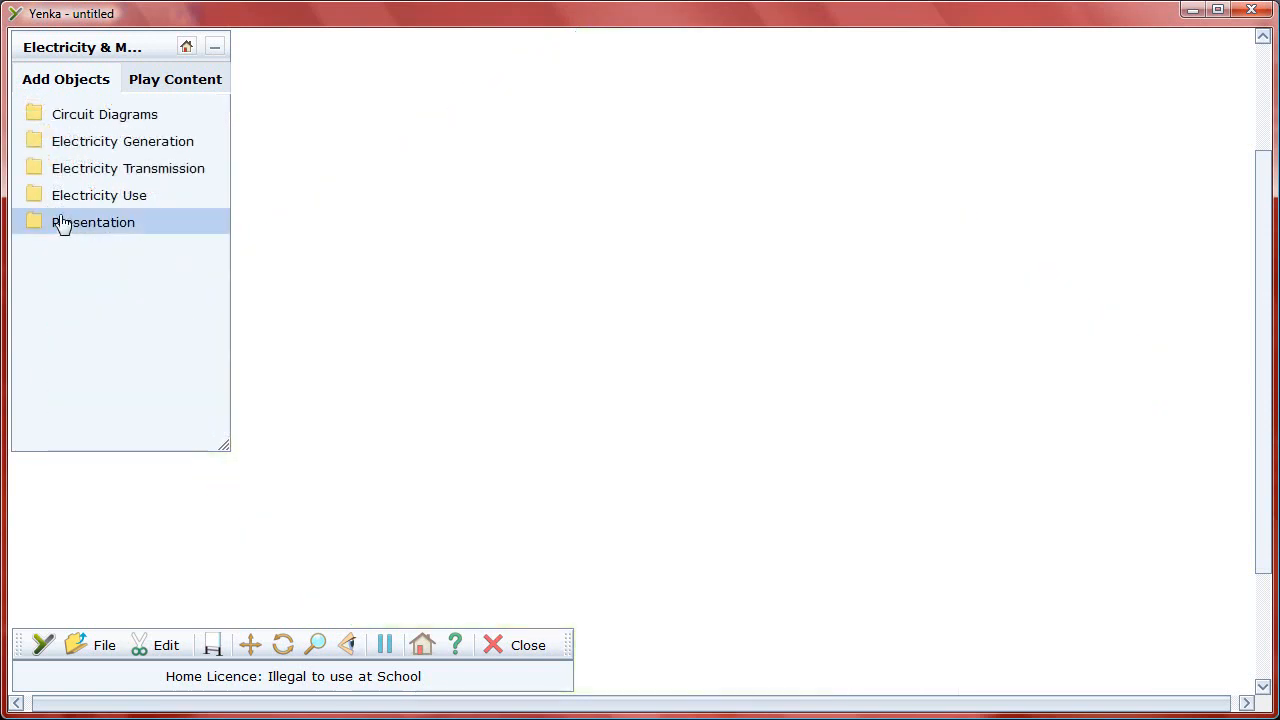
Place a wind farm from Power Stations and high-voltage pylons from Electricity Transmission
left_click(122, 140)
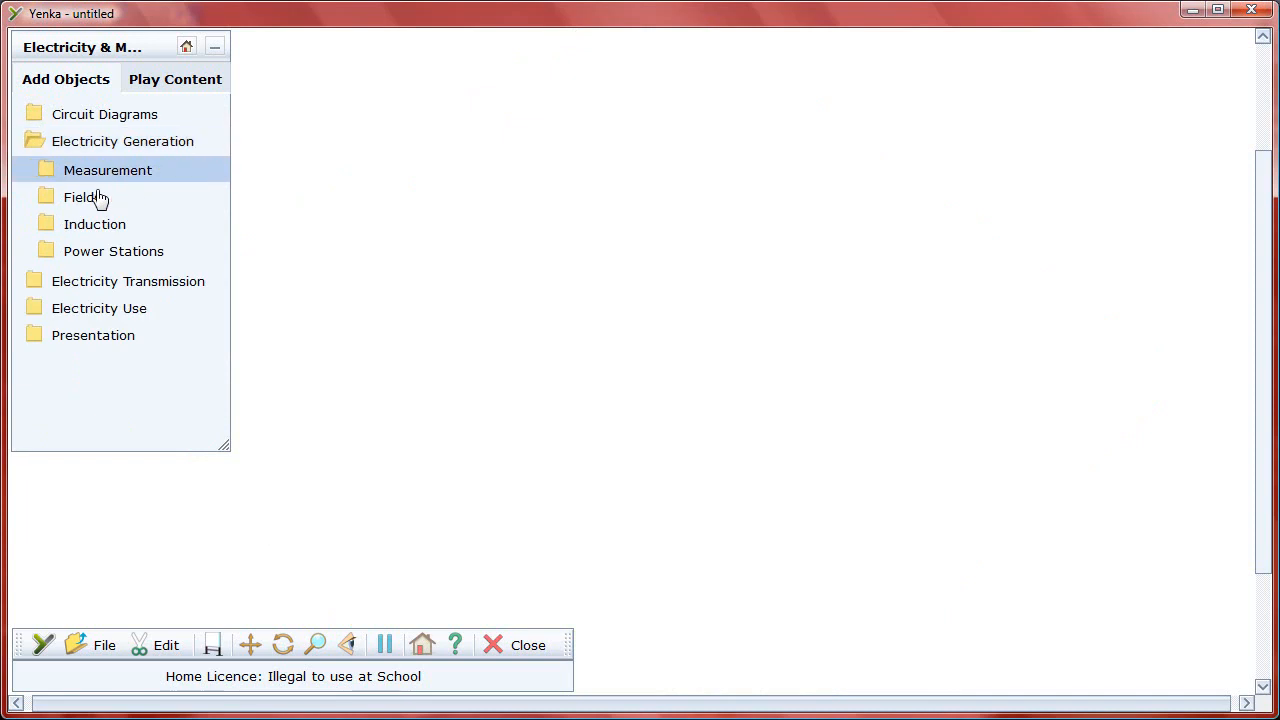
left_click(112, 252)
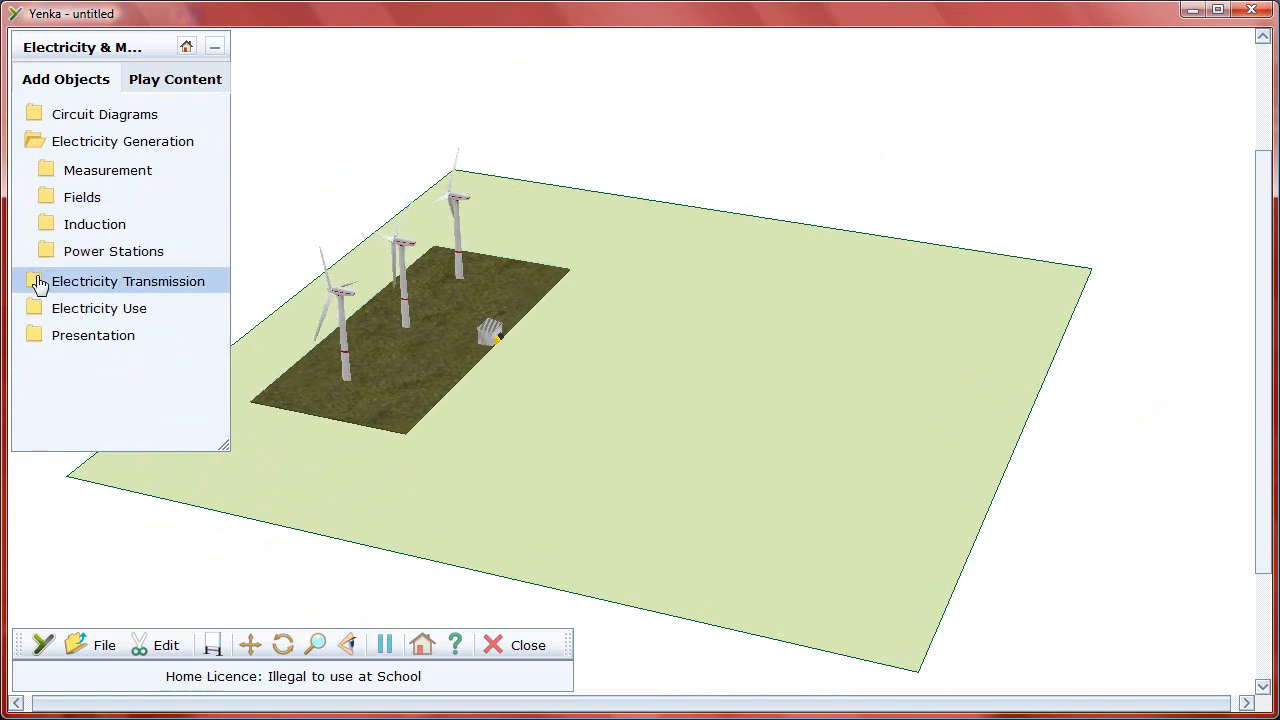
left_click(36, 280)
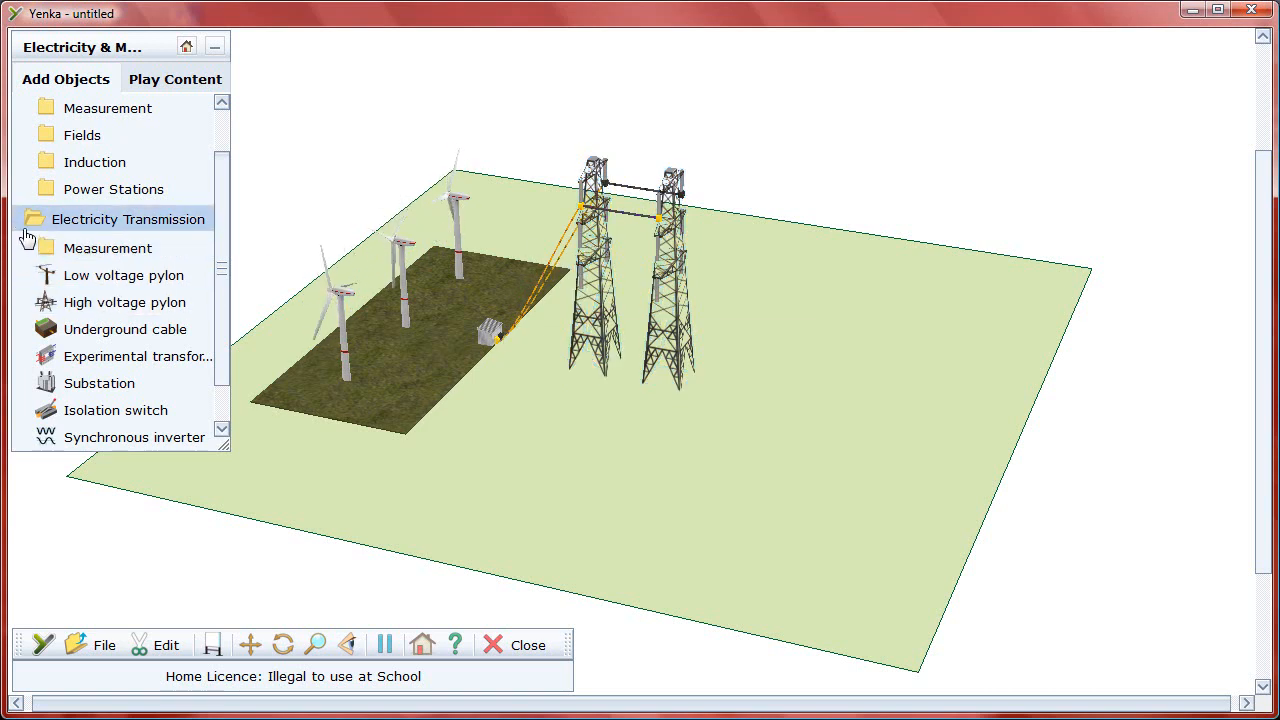
Collapse the transmission list to reach the substation and neighbourhood objects
left_click(100, 384)
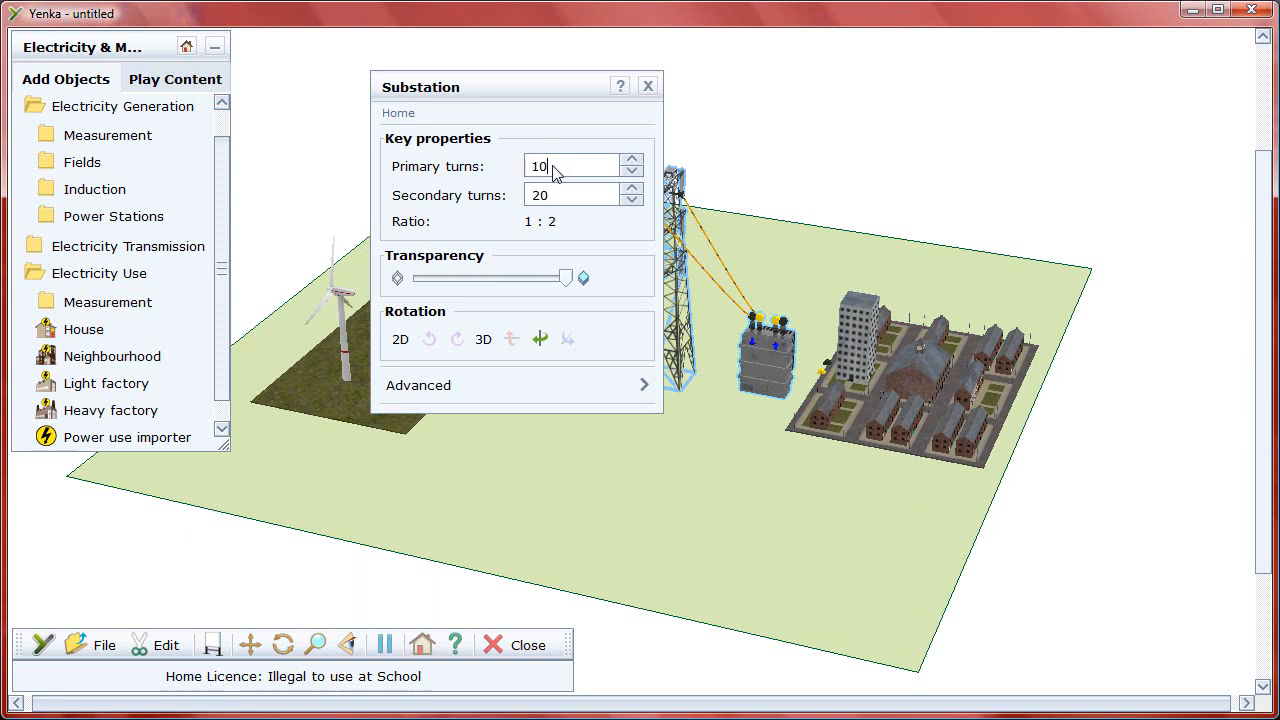
Set the substation's primary turns to 50 and close its properties panel
type("50")
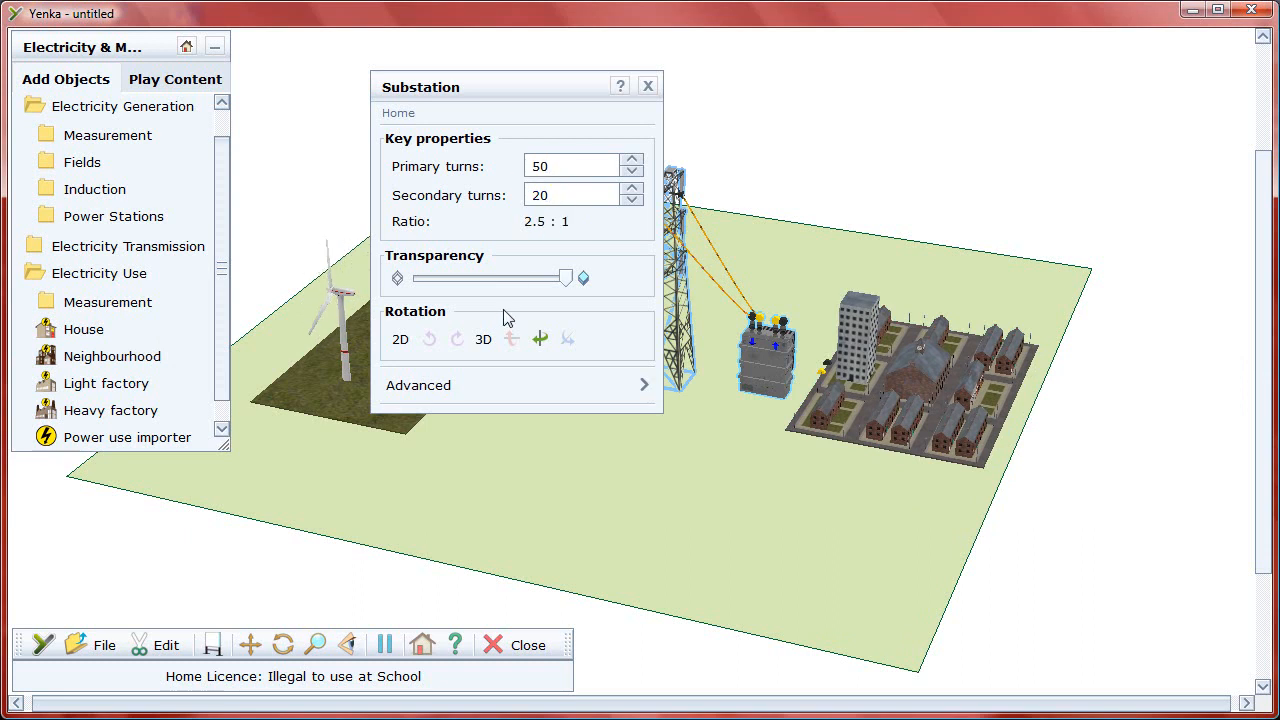
left_click(648, 84)
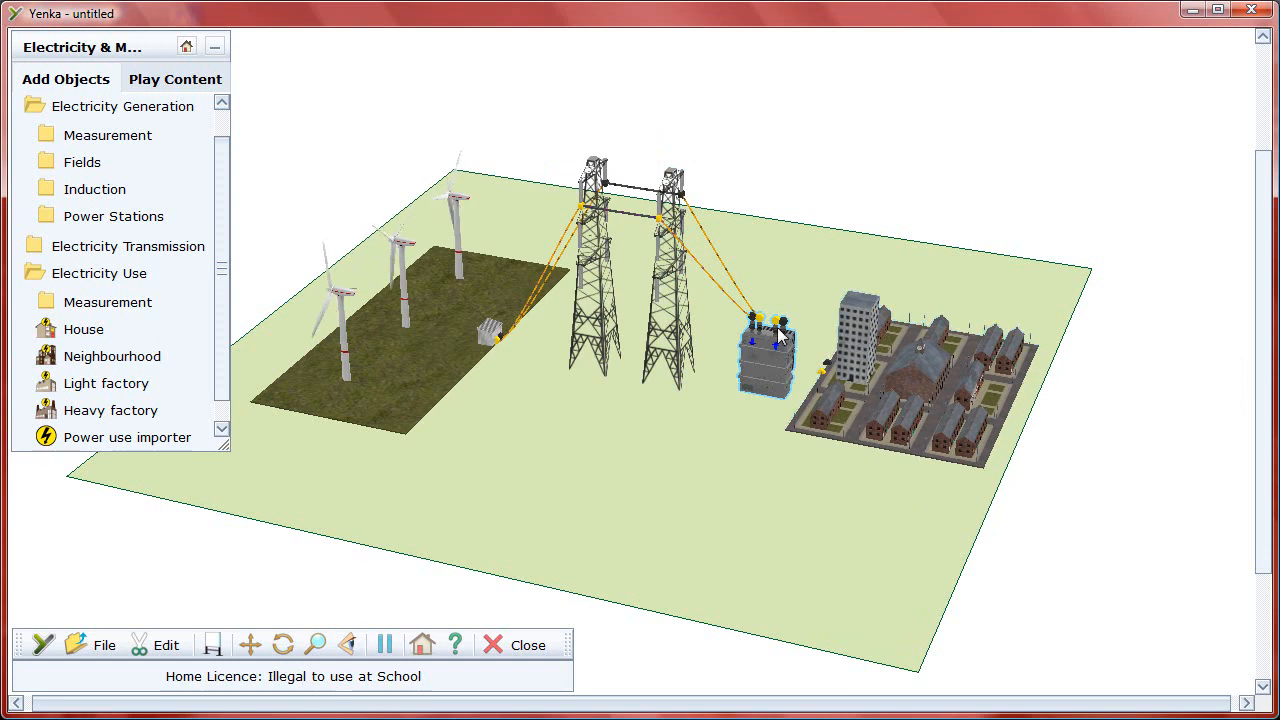